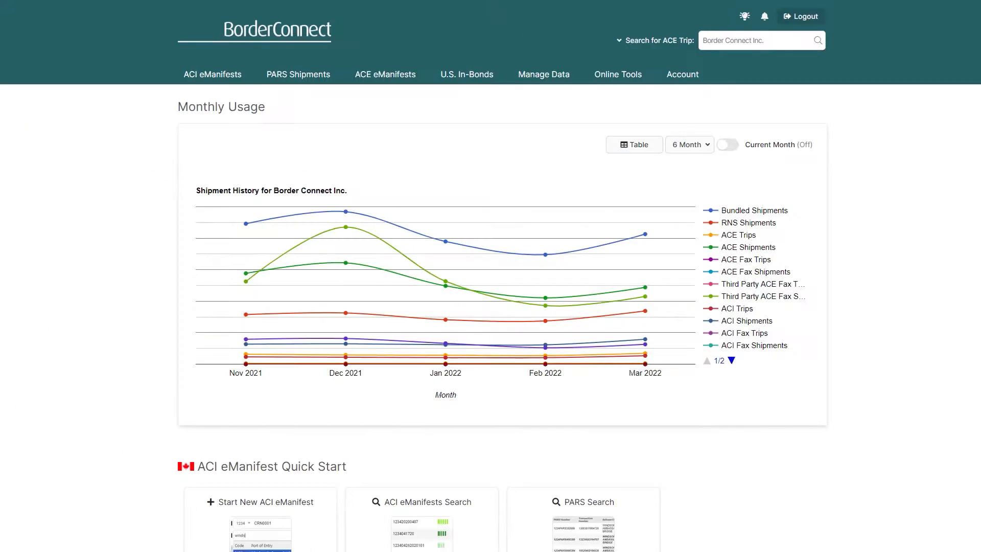
# Step: Show the ACE eManifests menu from the dashboard
pyautogui.click(386, 74)
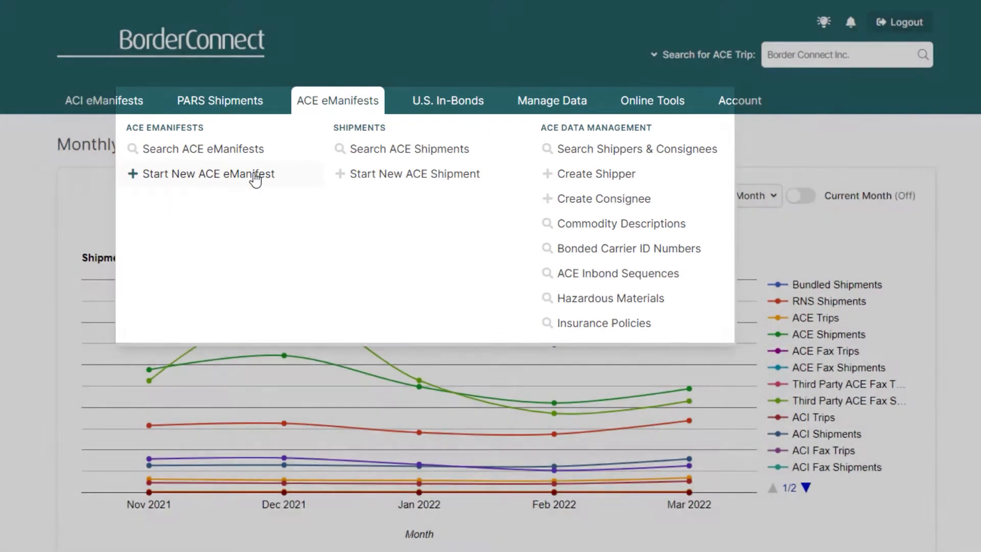
# Step: Start a new ACE eManifest with trip number 325541 and truck 1246 assigned
pyautogui.click(206, 174)
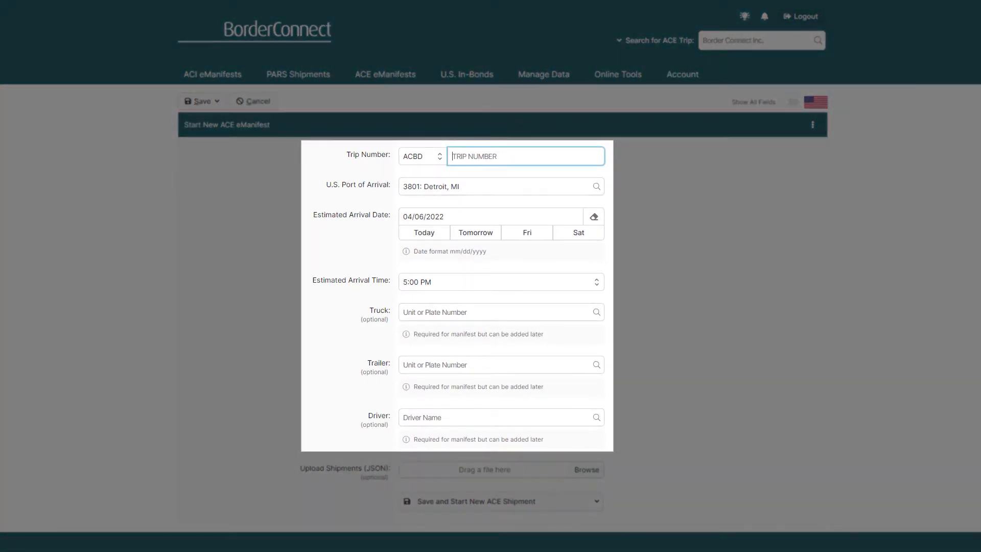
pyautogui.write('3255412')
pyautogui.click(502, 217)
pyautogui.write('7')
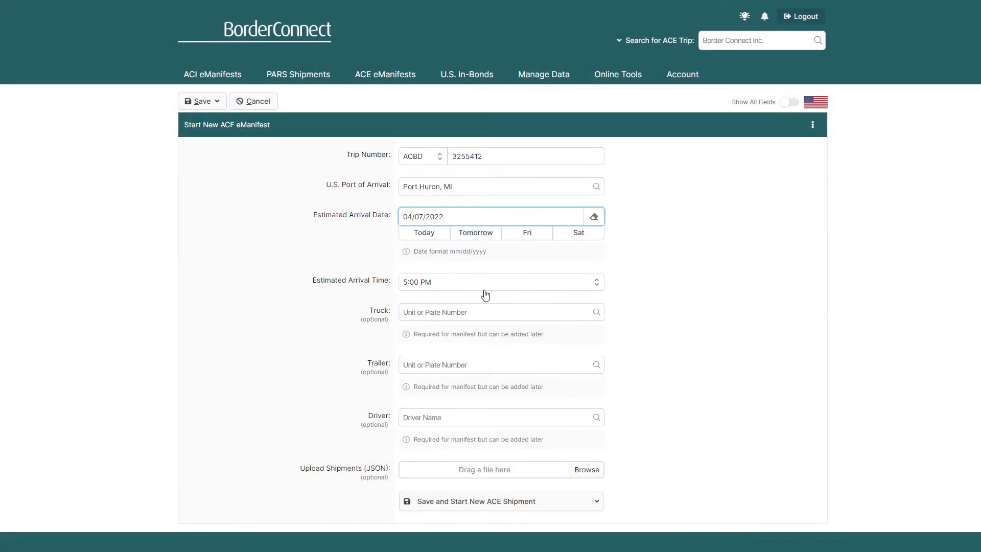
pyautogui.click(500, 311)
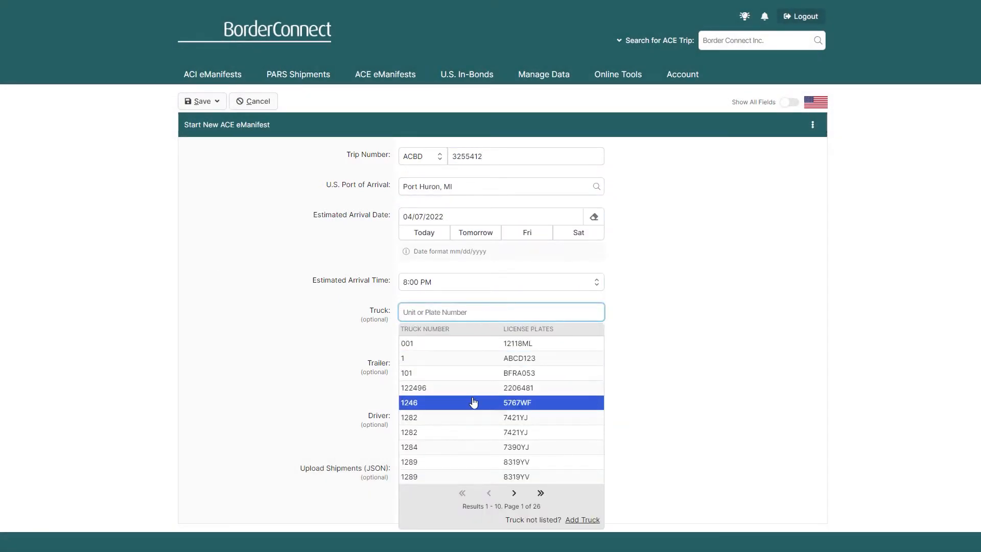
pyautogui.click(474, 403)
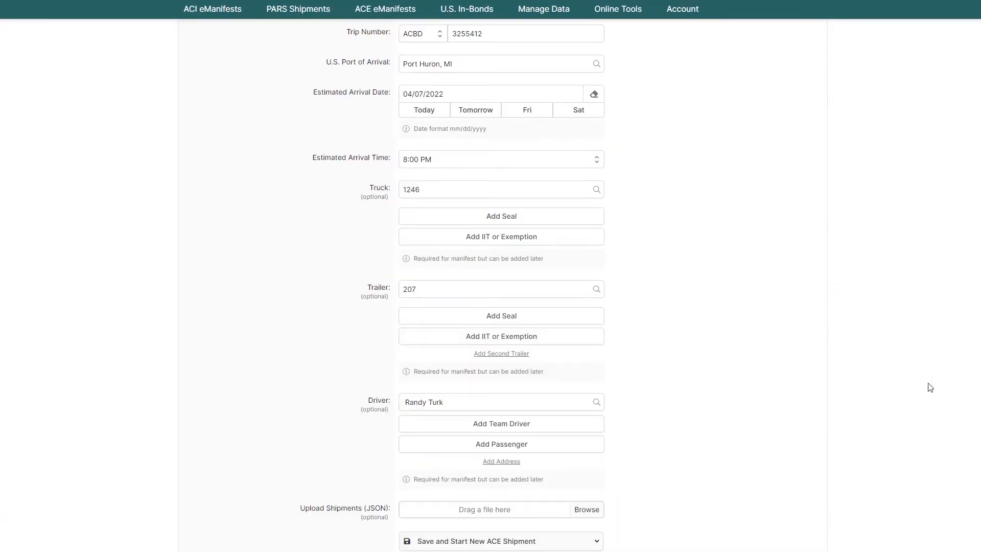
pyautogui.scroll(-3)
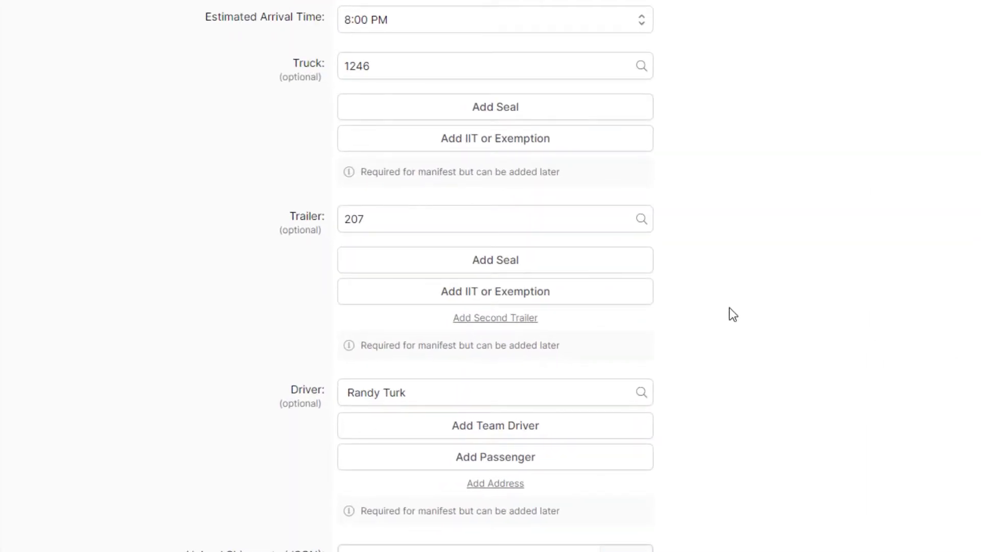
# Step: Give trailer 207 the IIT status covered under 10.41(a) with importers bond
pyautogui.click(495, 291)
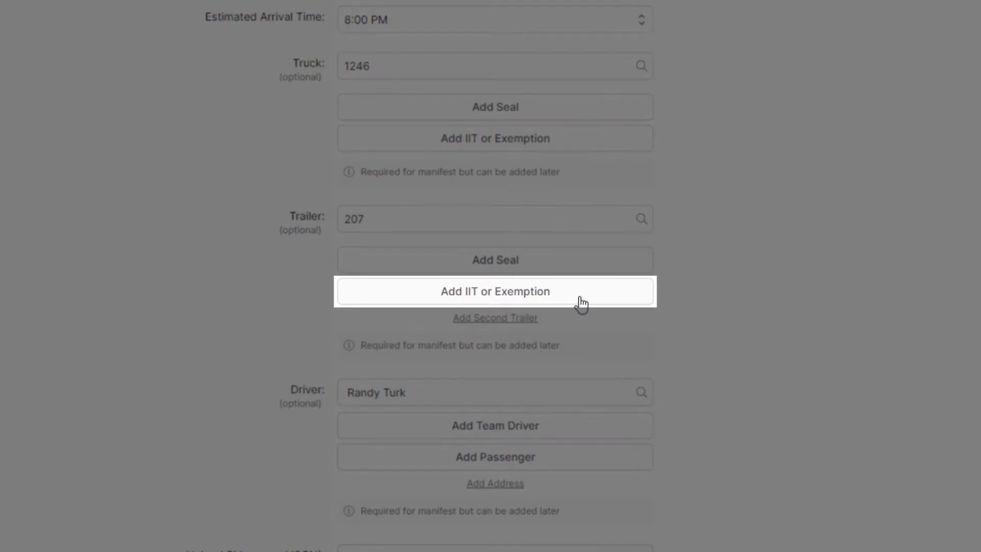
pyautogui.click(495, 291)
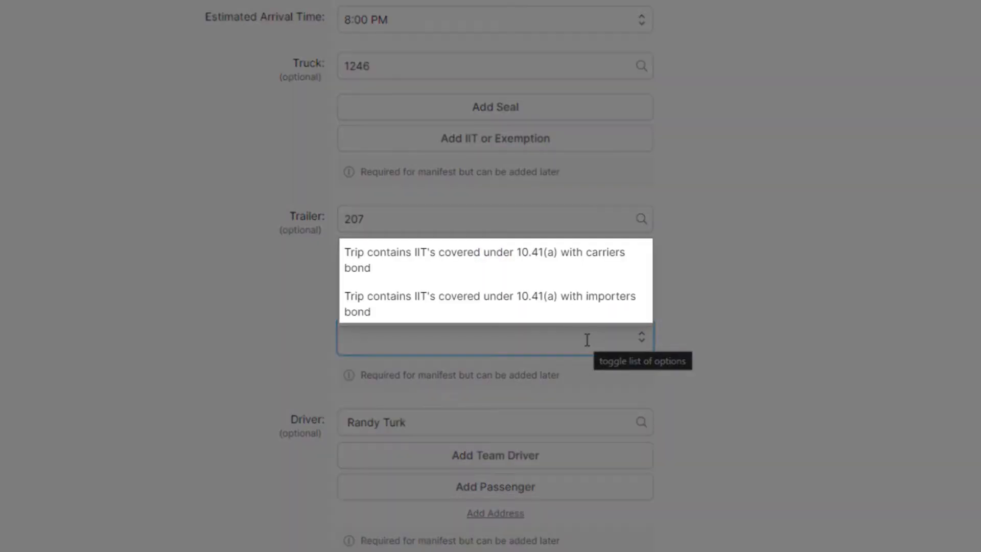
pyautogui.click(463, 338)
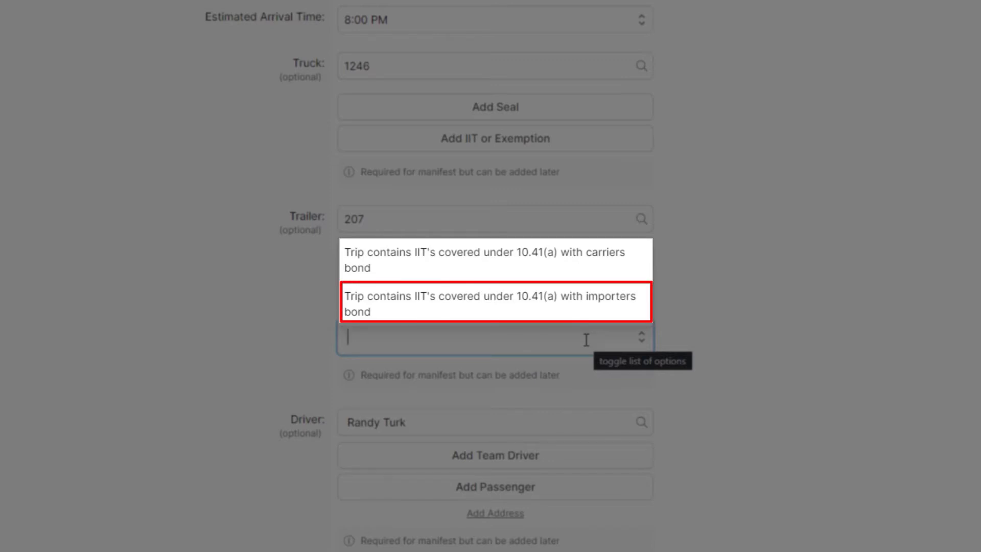
pyautogui.moveTo(584, 339)
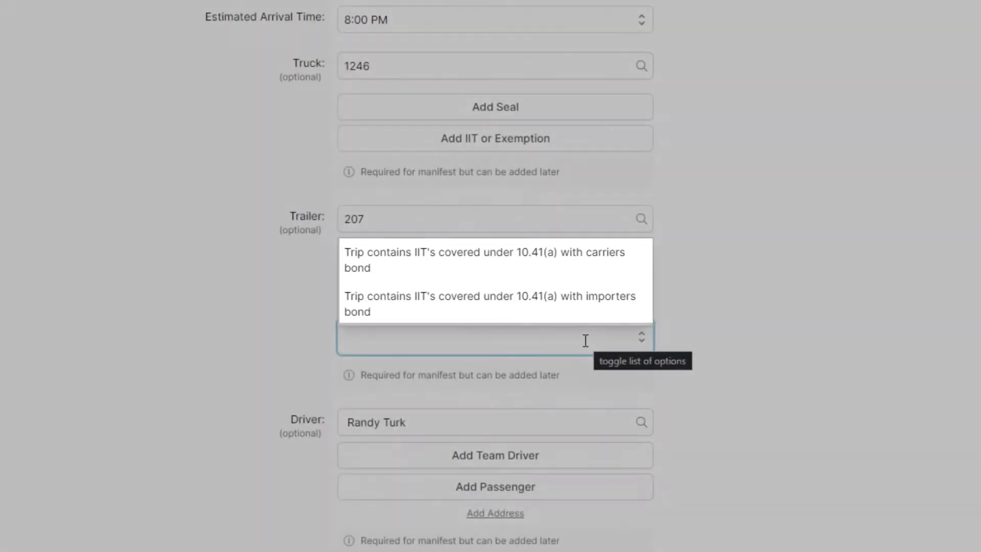
pyautogui.click(490, 304)
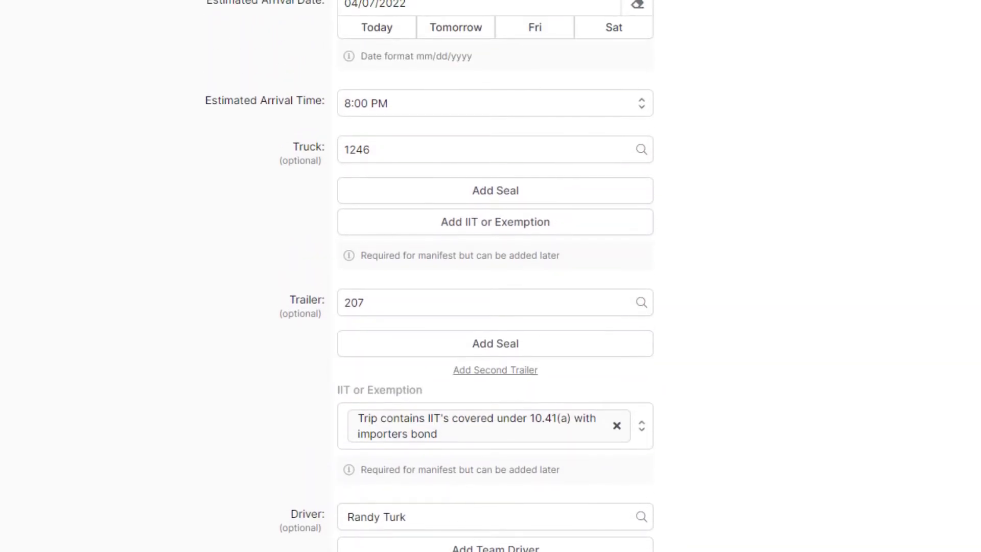
# Step: Begin an IIT or exemption entry for the truck, showing Cargo Exemptions
pyautogui.click(494, 222)
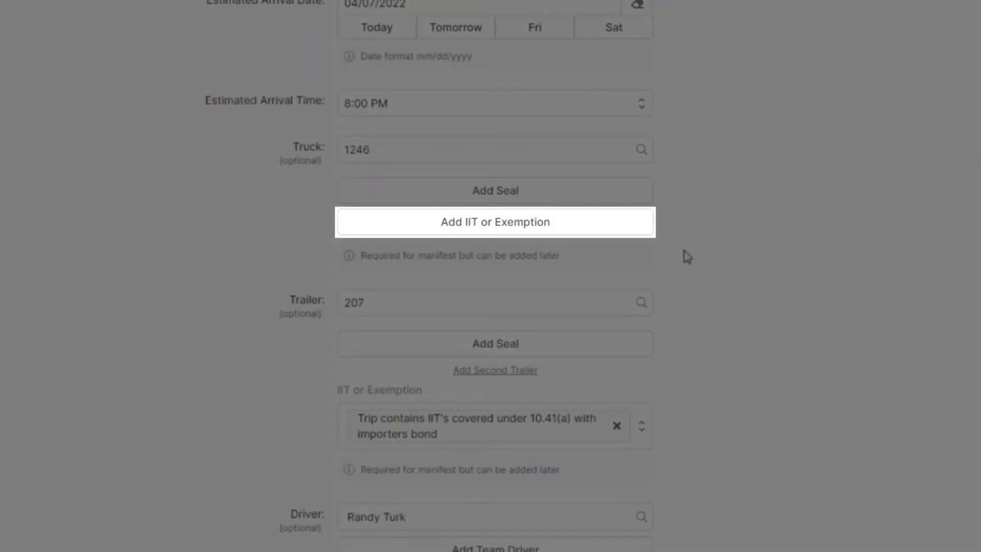
pyautogui.click(494, 221)
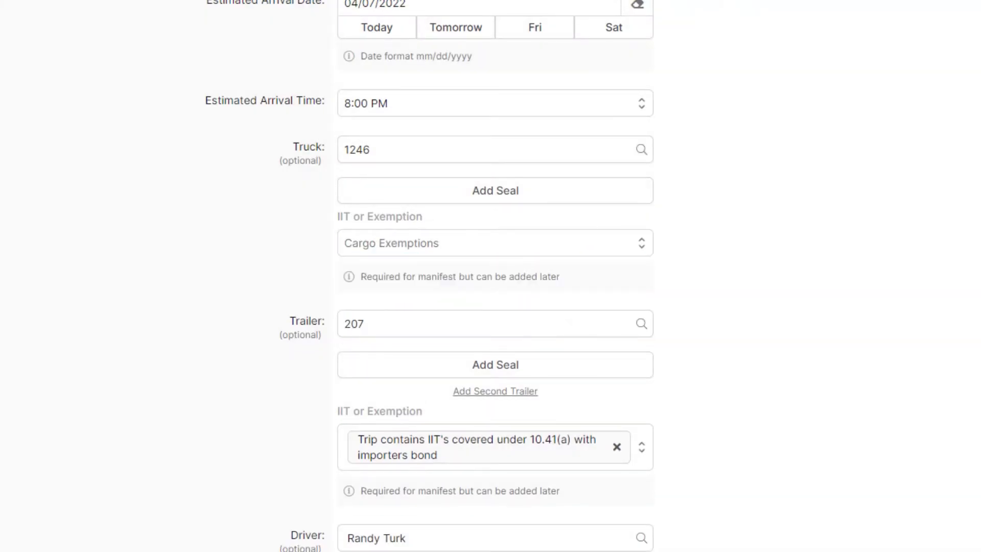
pyautogui.scroll(3)
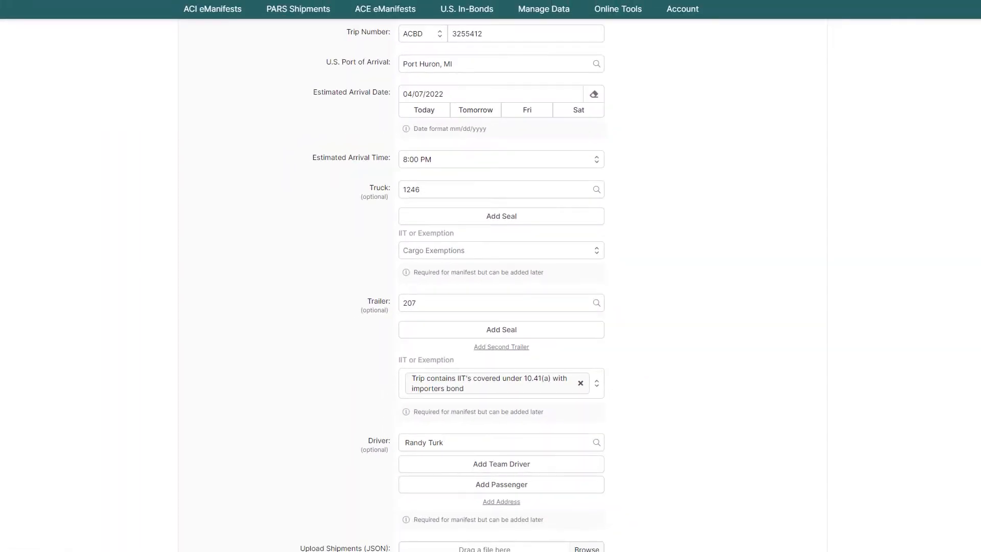
pyautogui.scroll(3)
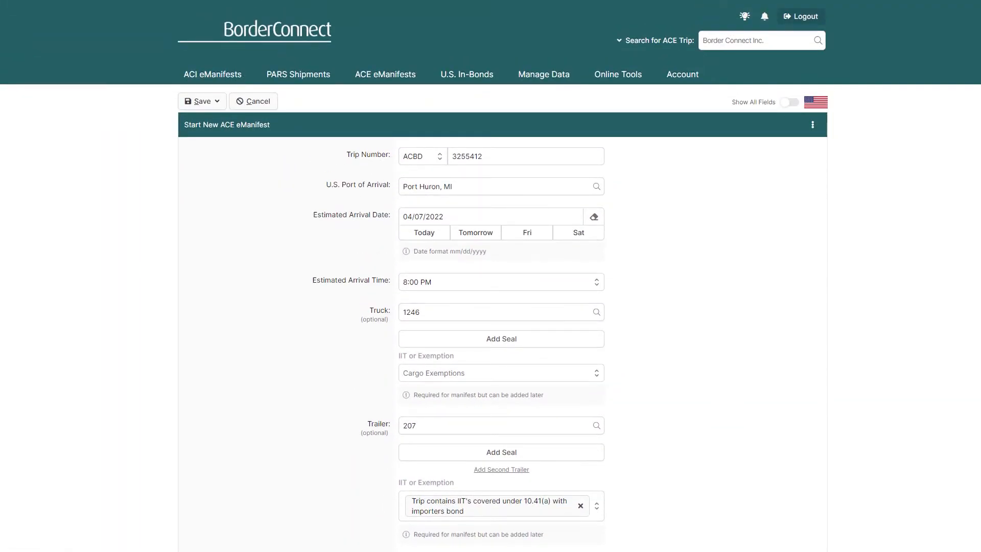
# Step: Save the eManifest and view trip ACBD3255412's details in Draft status
pyautogui.click(216, 101)
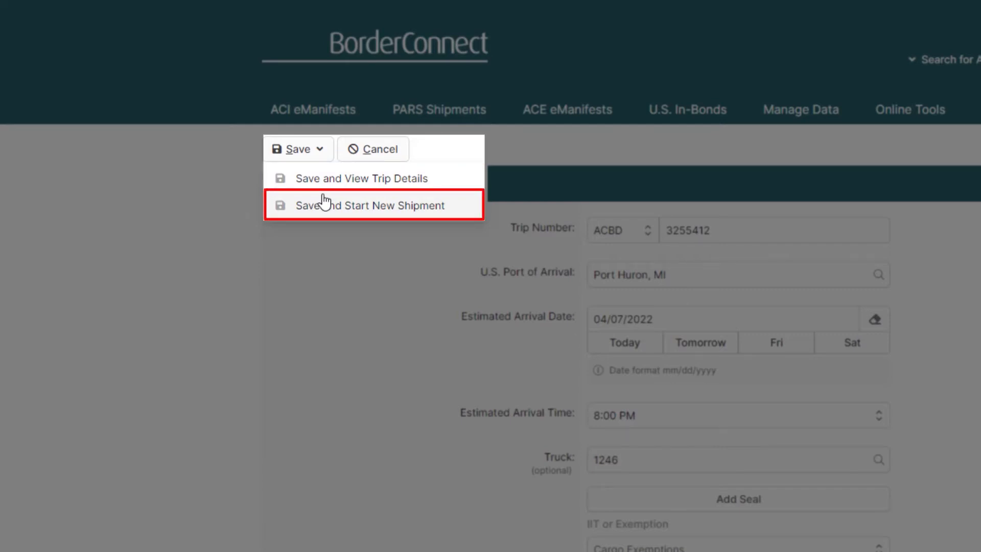
pyautogui.moveTo(324, 205)
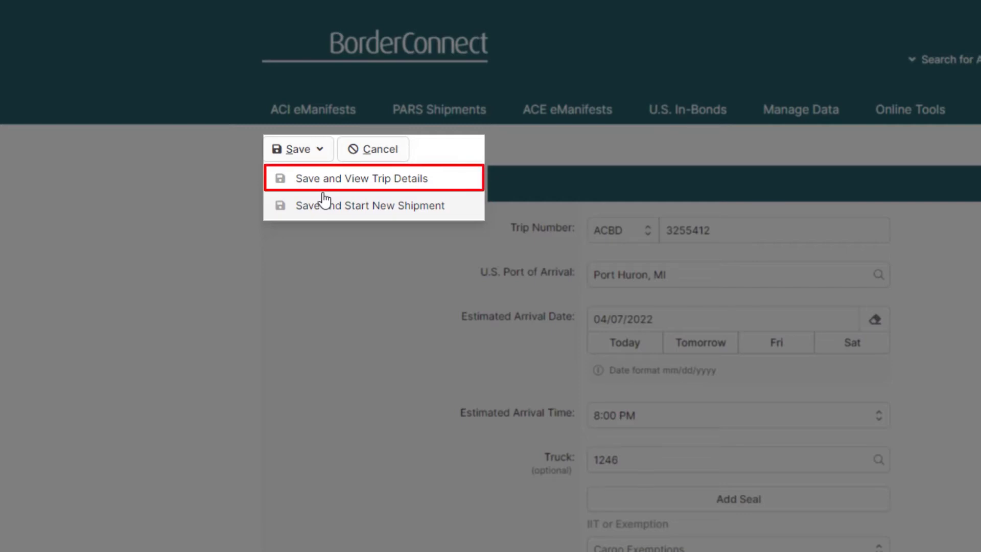
pyautogui.moveTo(322, 178)
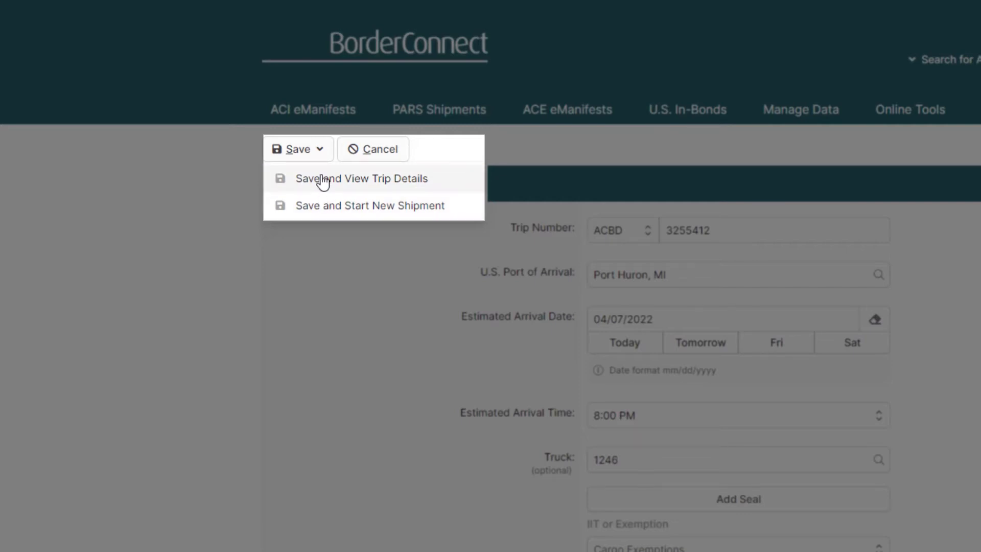
pyautogui.click(361, 177)
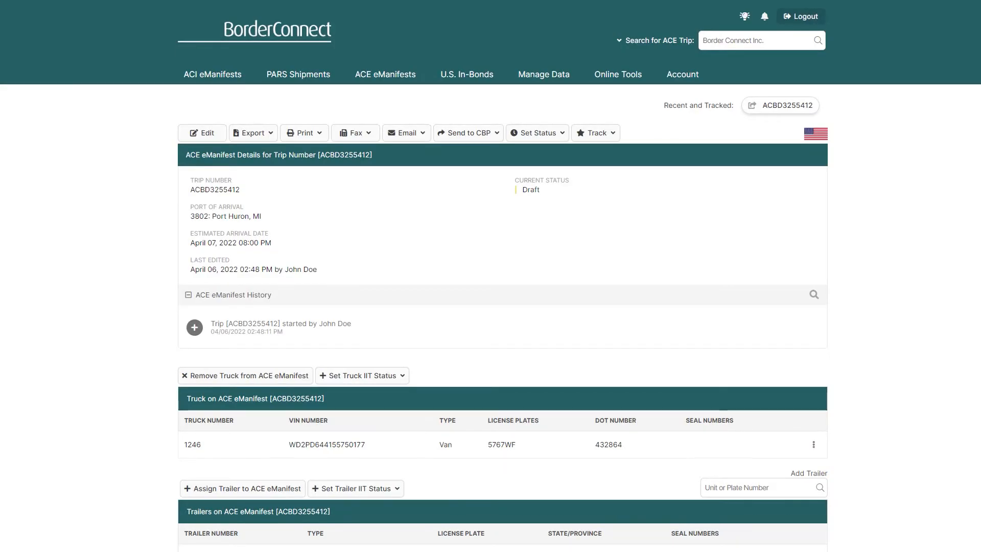
pyautogui.scroll(-3)
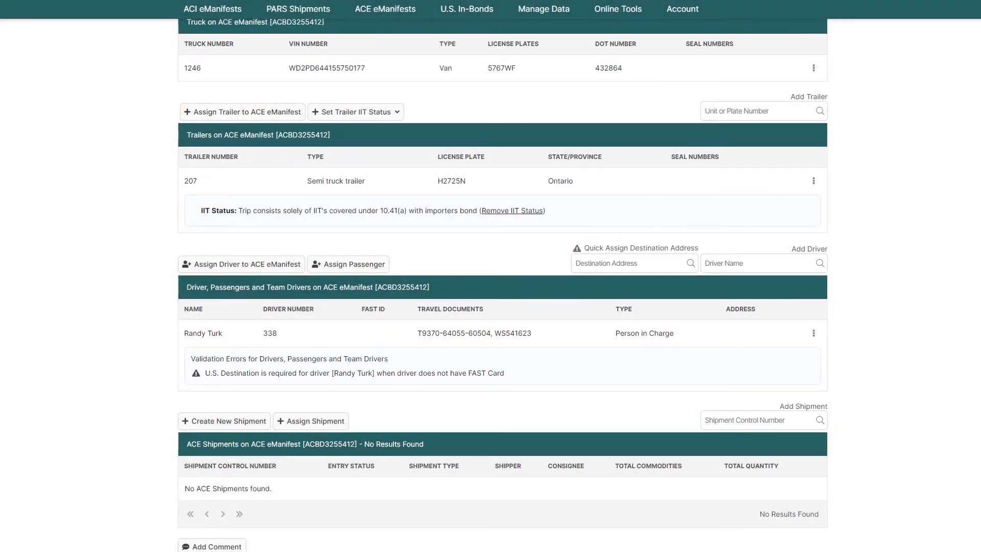
pyautogui.click(633, 262)
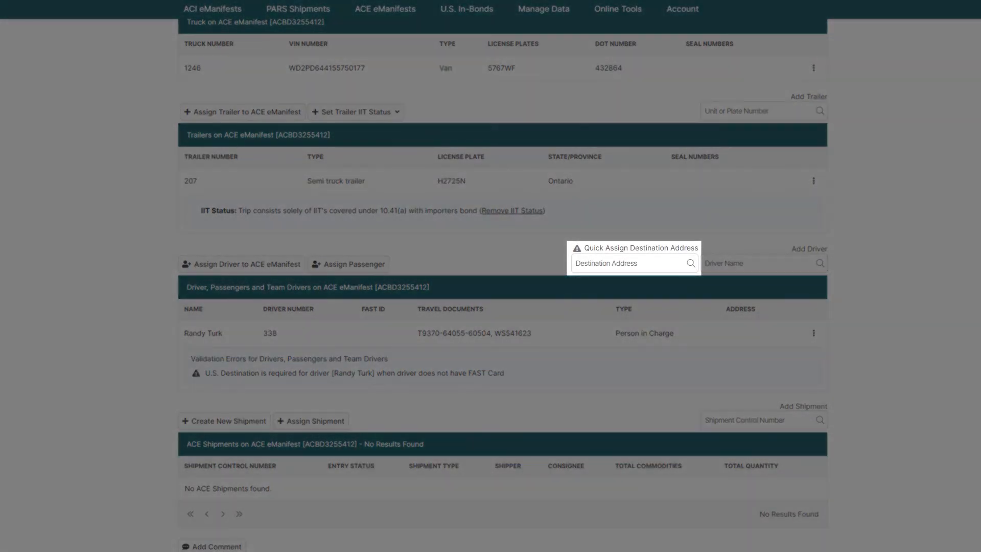
pyautogui.click(630, 262)
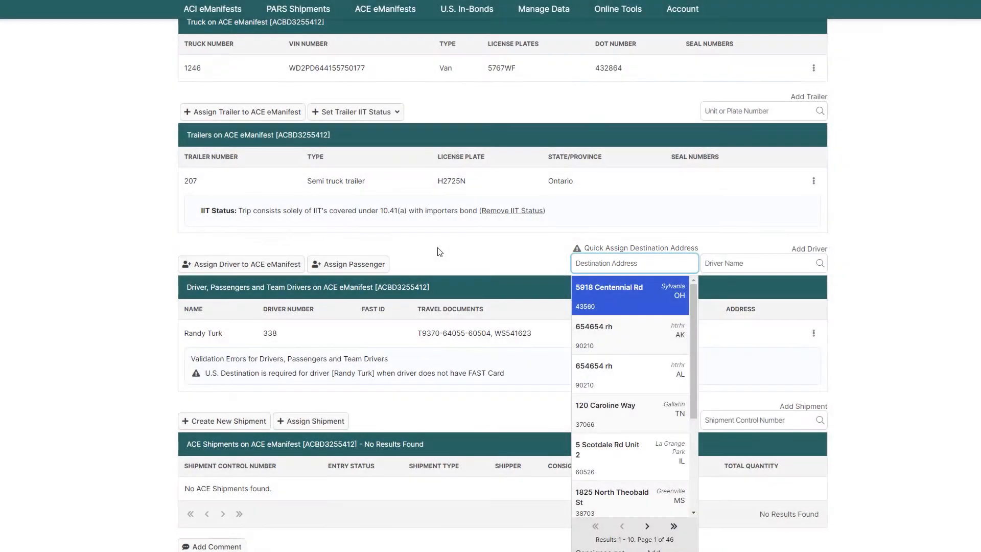
pyautogui.write('455')
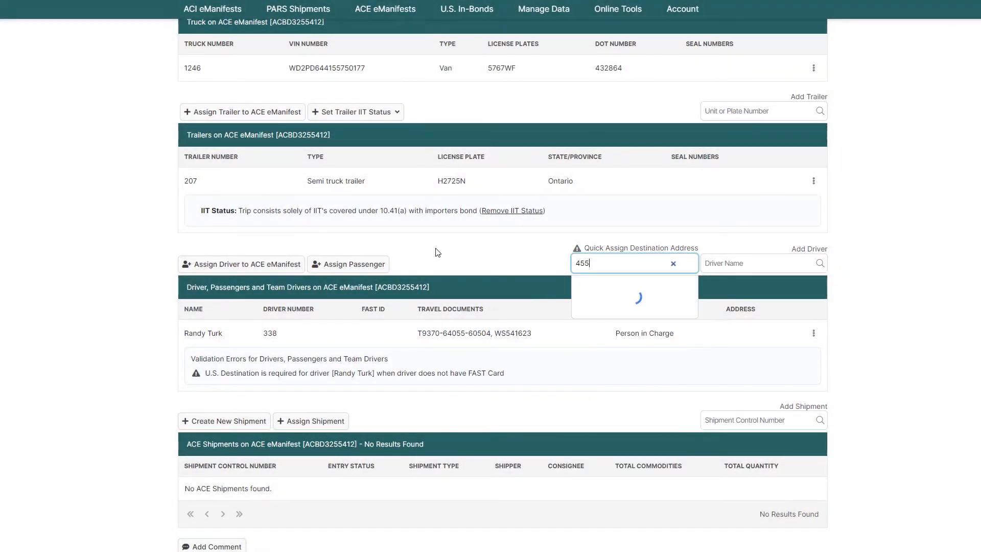
pyautogui.write('21')
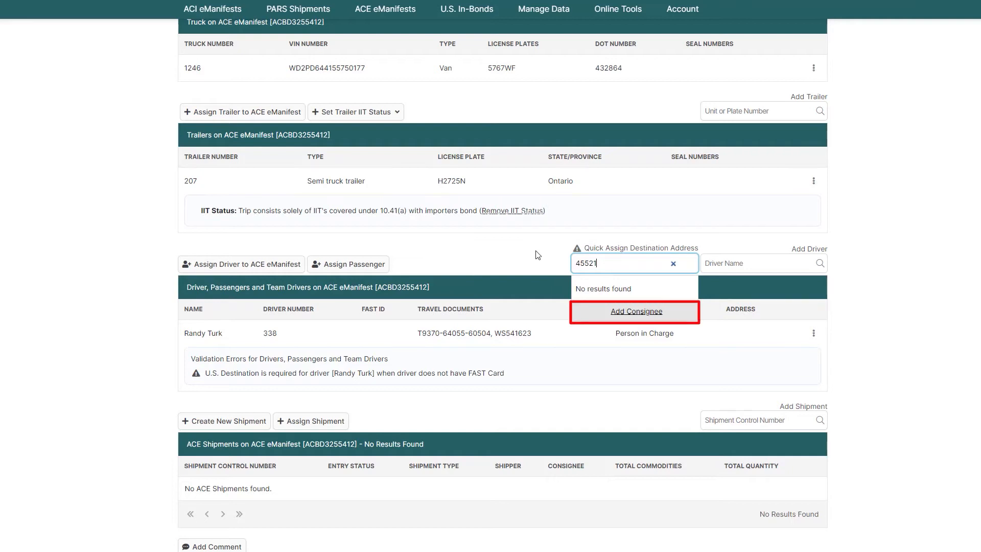
pyautogui.click(635, 310)
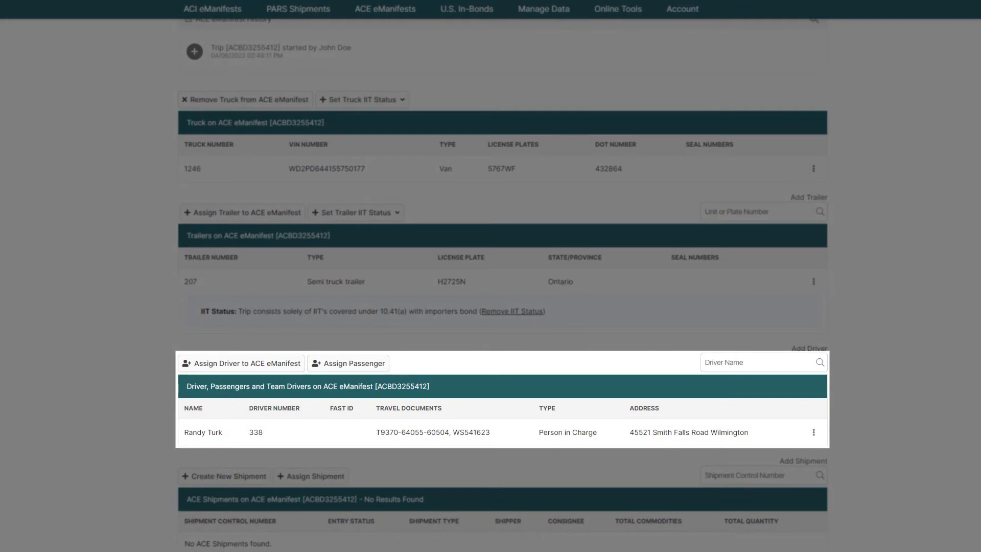
pyautogui.scroll(3)
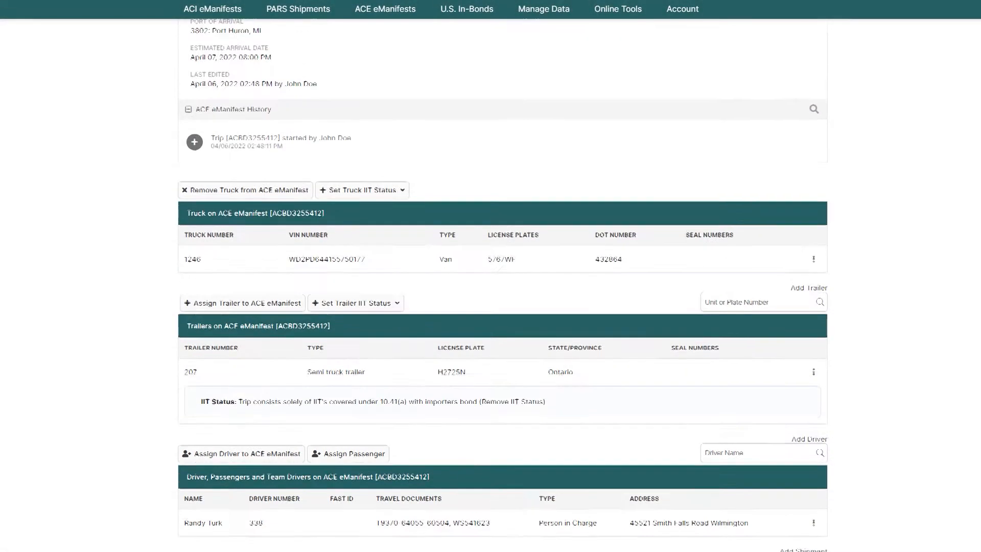
pyautogui.scroll(3)
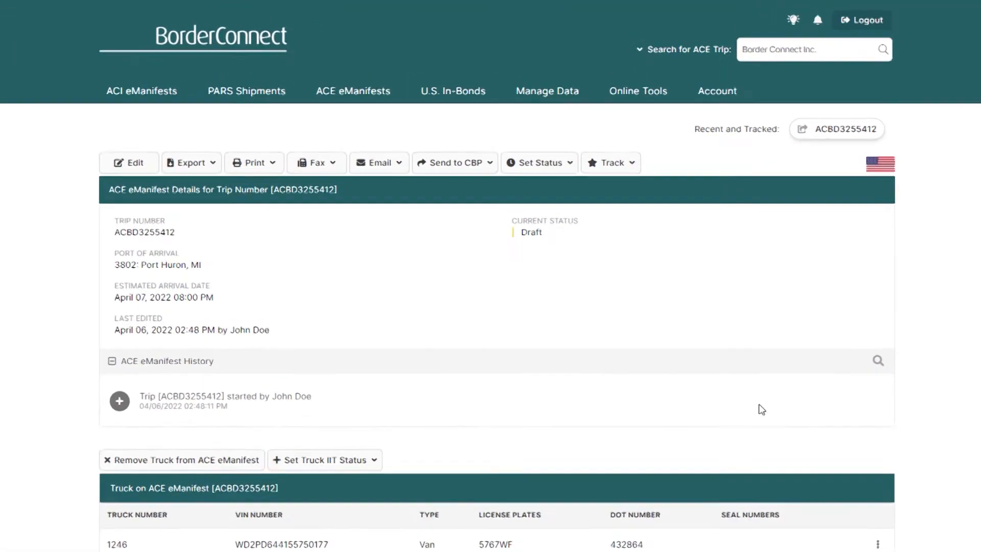
# Step: Send the complete eManifest to CBP, making it Preliminary Manifest On File
pyautogui.click(454, 162)
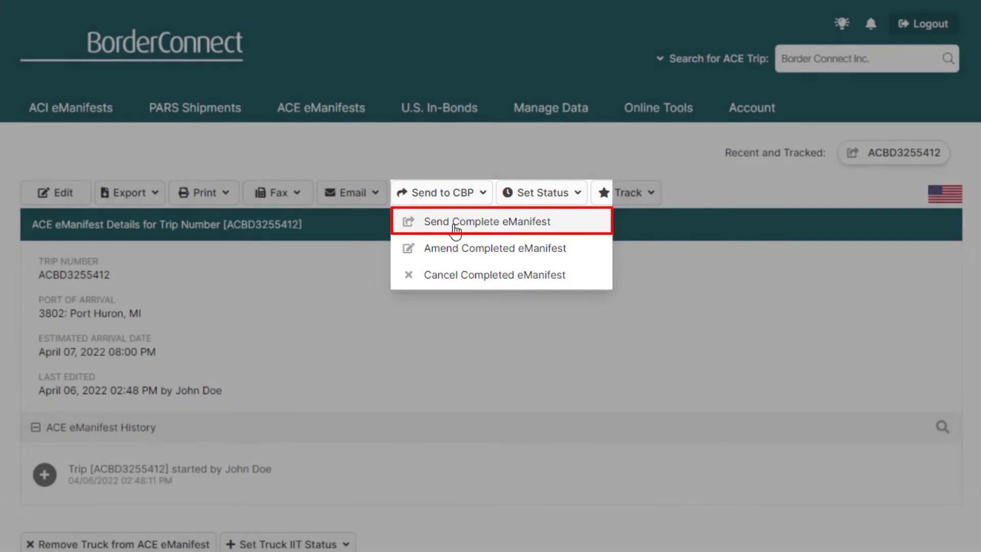
pyautogui.click(494, 221)
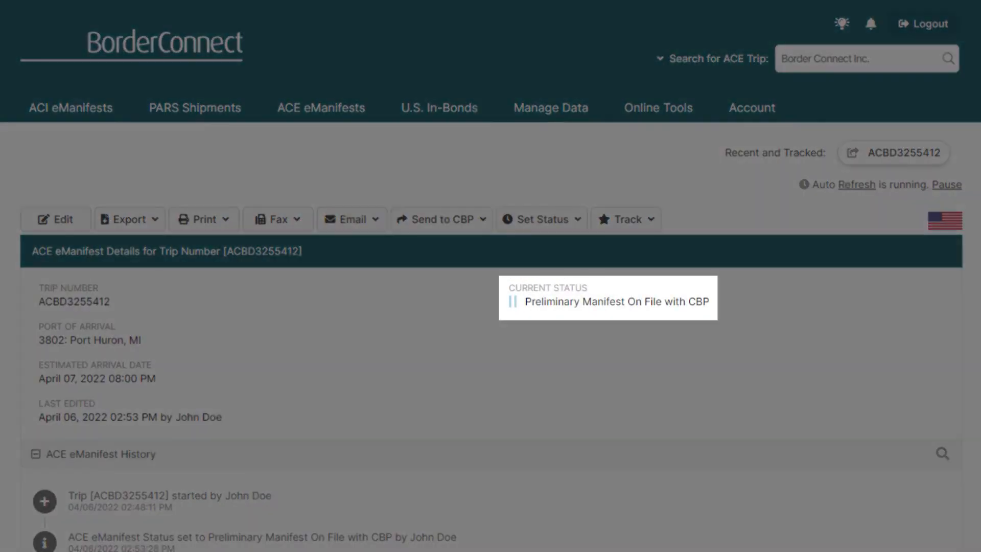